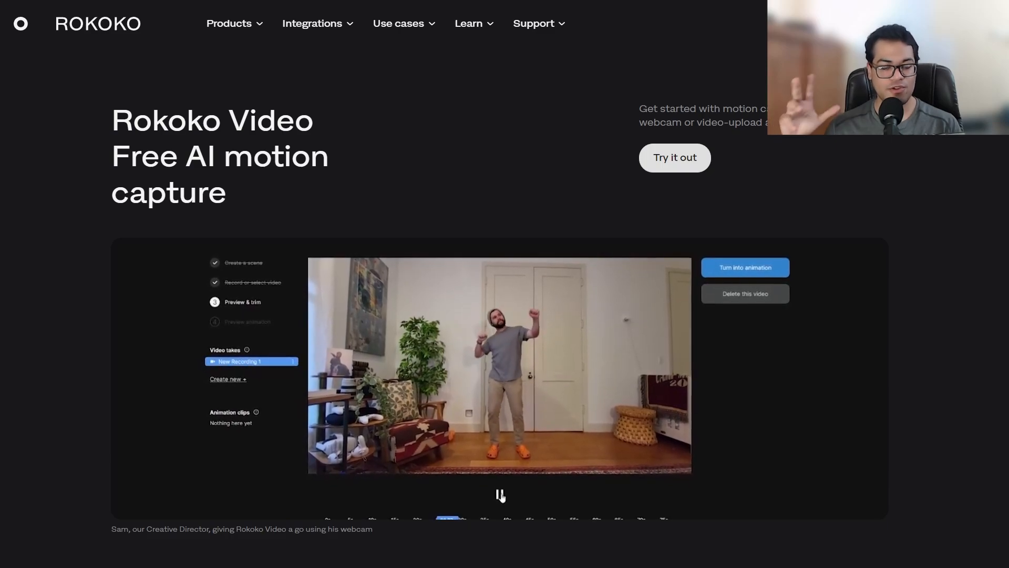
Step: Start the free AI motion capture trial to reach the Rokoko ID sign-in page
left_click(744, 267)
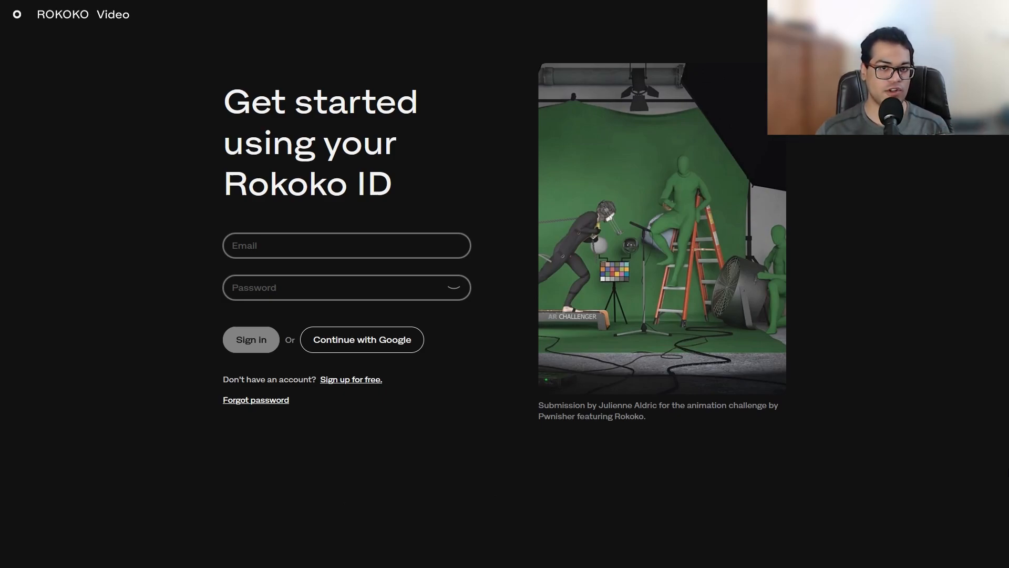
Step: Sign in and create a new scene named 'Test', reaching the video source choice
left_click(250, 339)
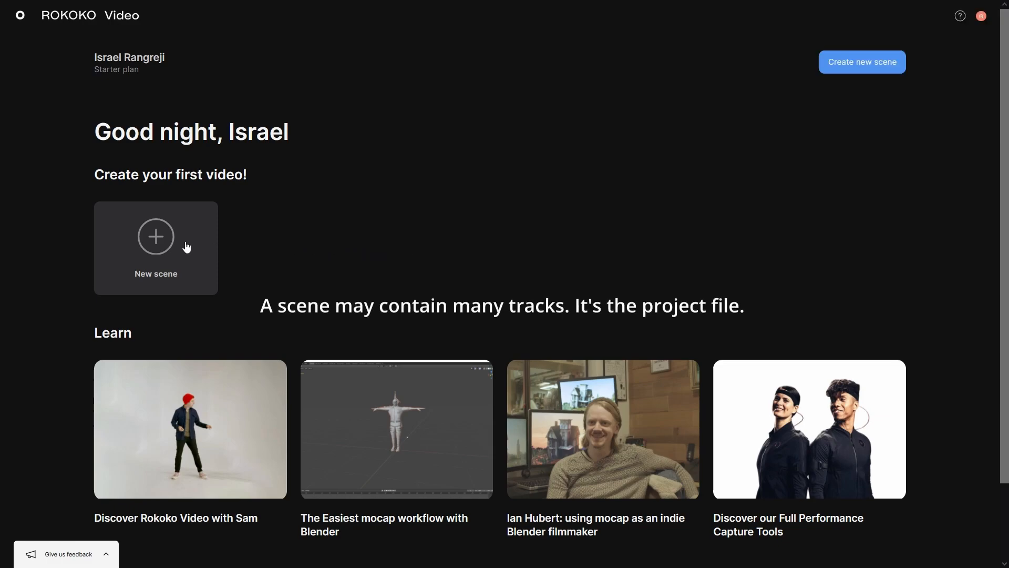
type("Test")
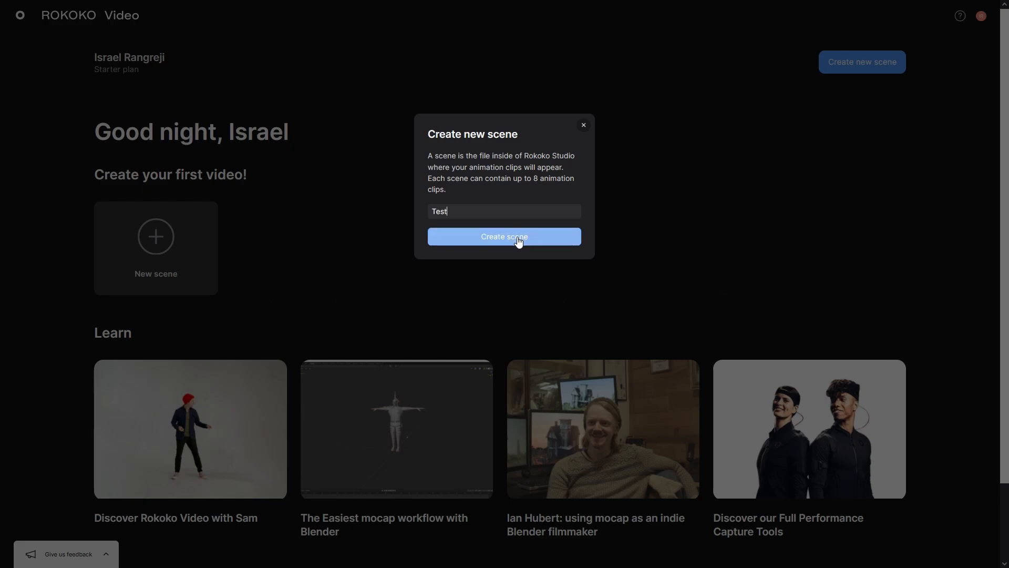
left_click(504, 235)
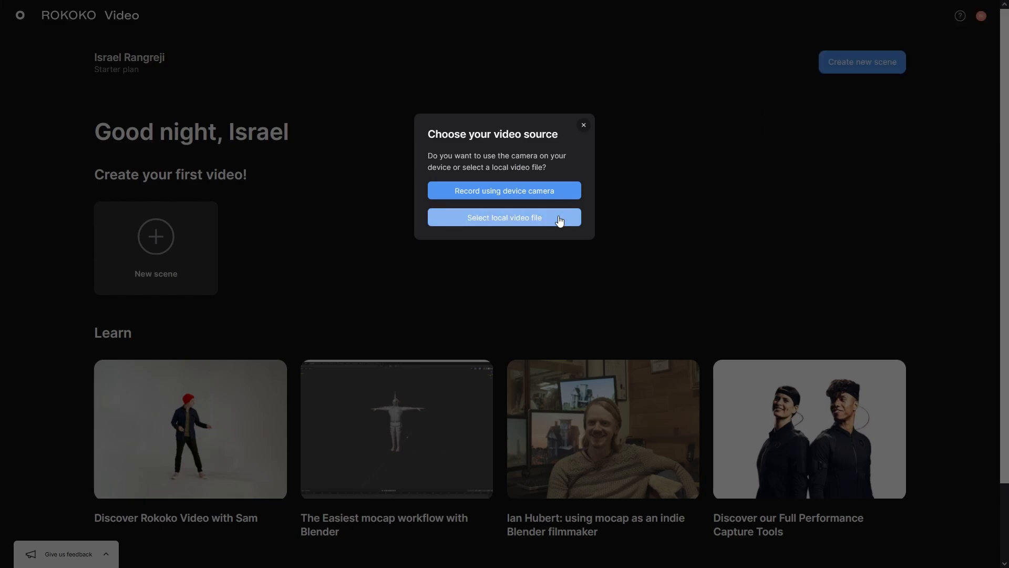
Step: Upload the local clip IMG_3087.mov as the take and turn it into an animation
left_click(505, 217)
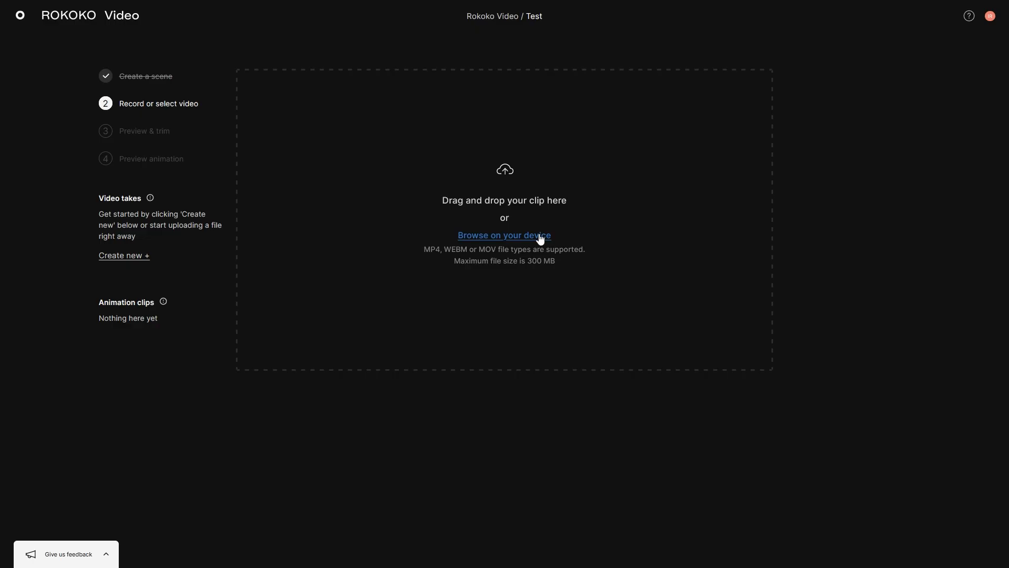
left_click(504, 235)
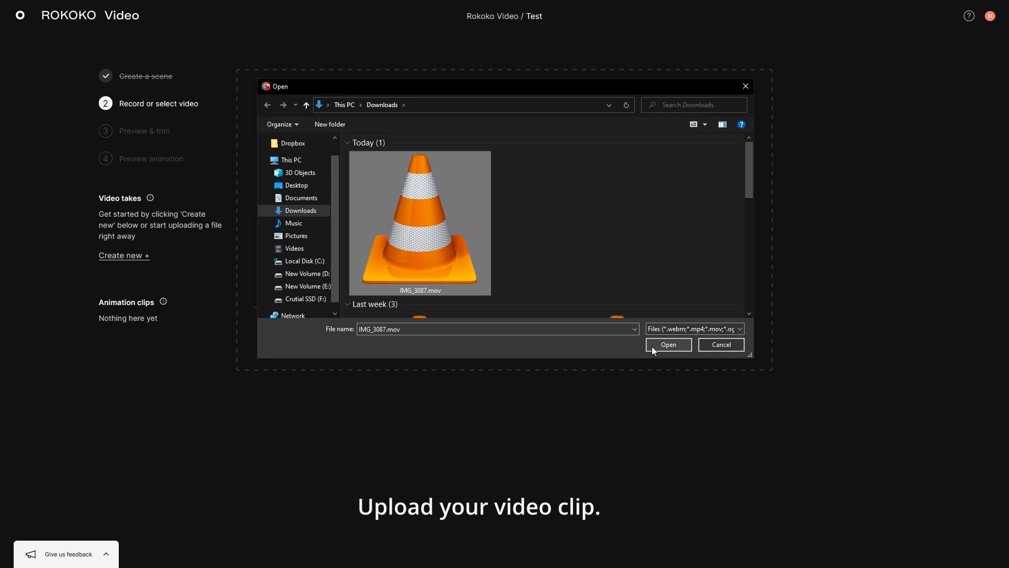
left_click(668, 344)
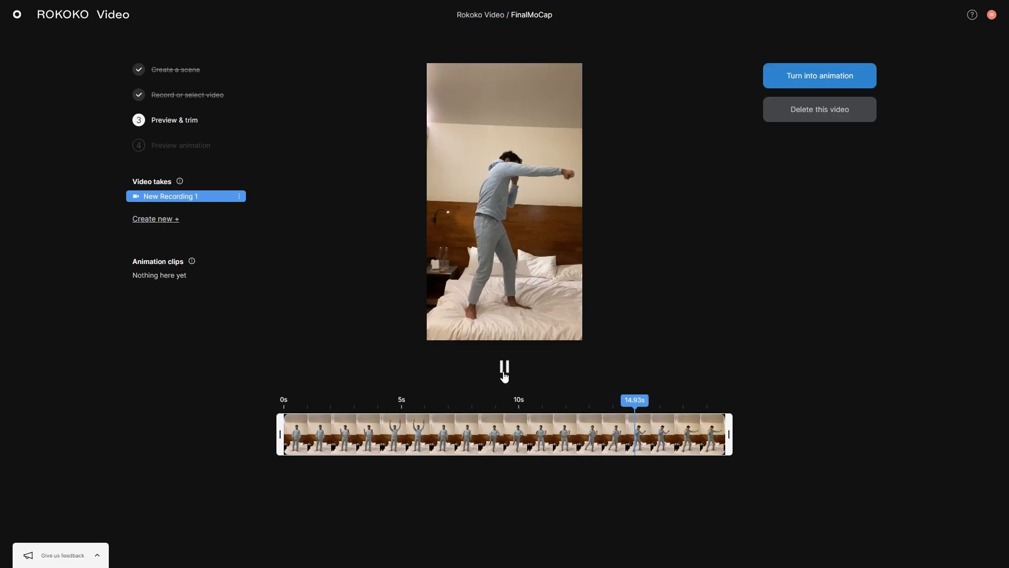
left_click(504, 366)
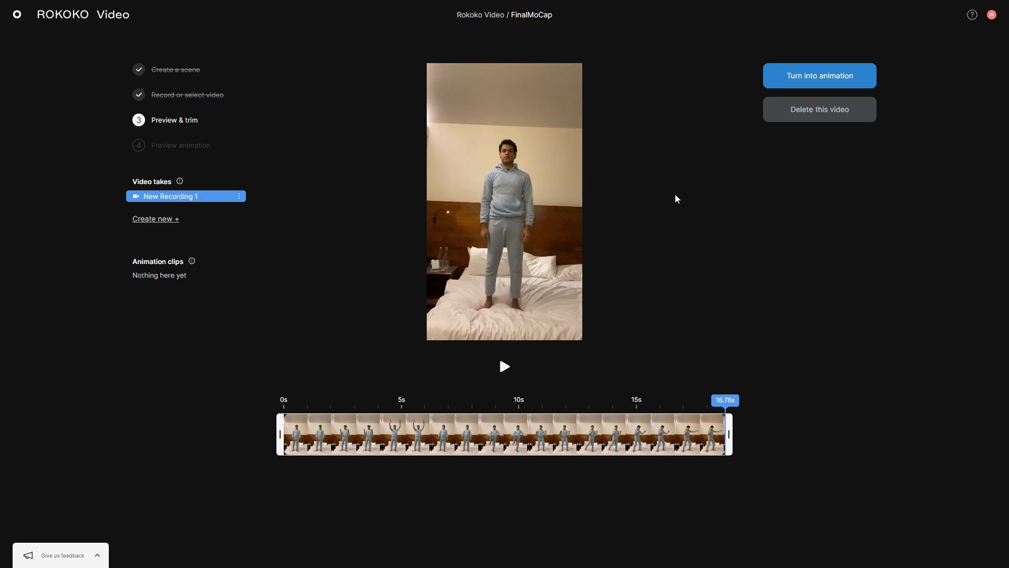
mouse_move(744, 95)
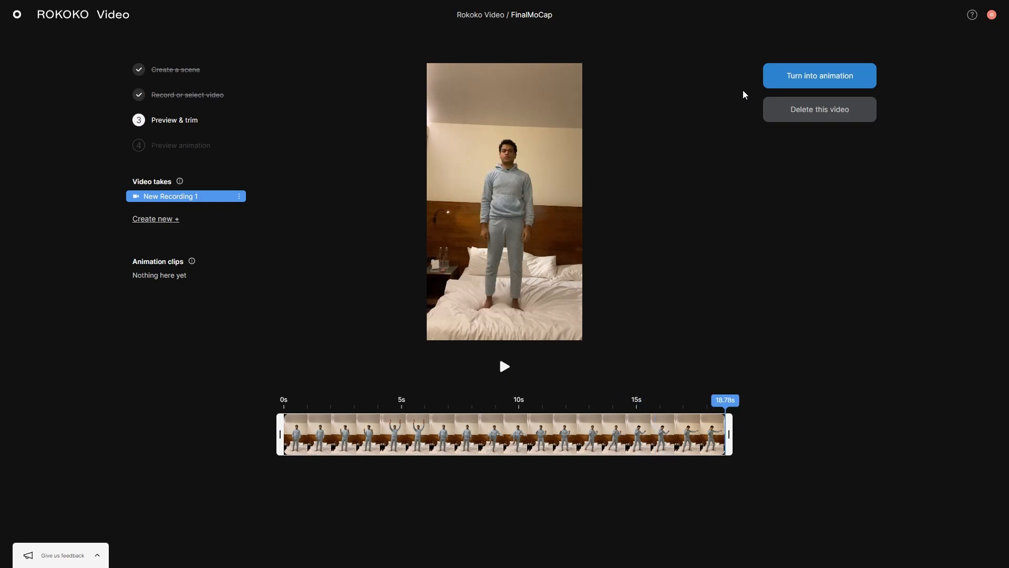
left_click(819, 75)
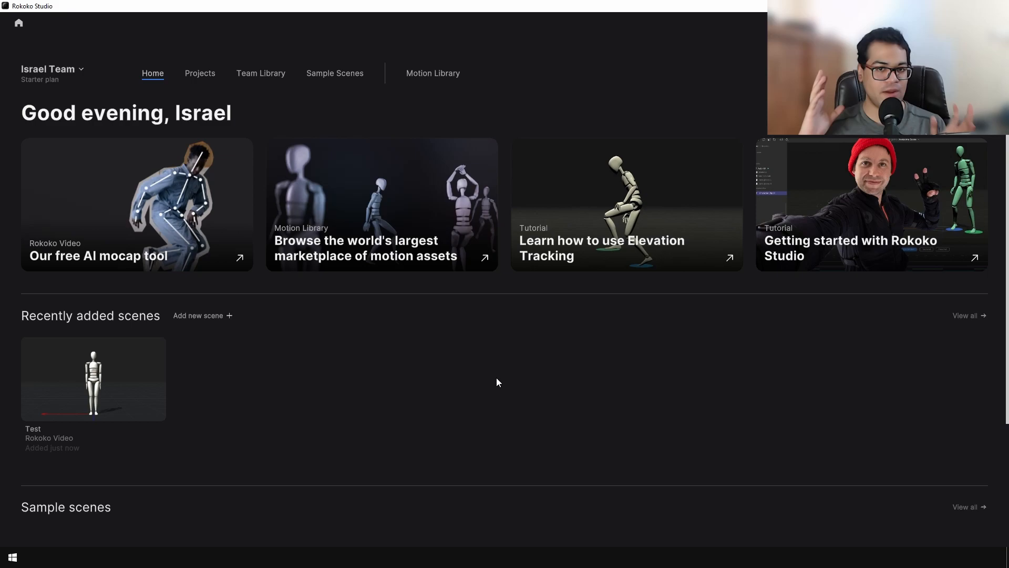
mouse_move(93, 379)
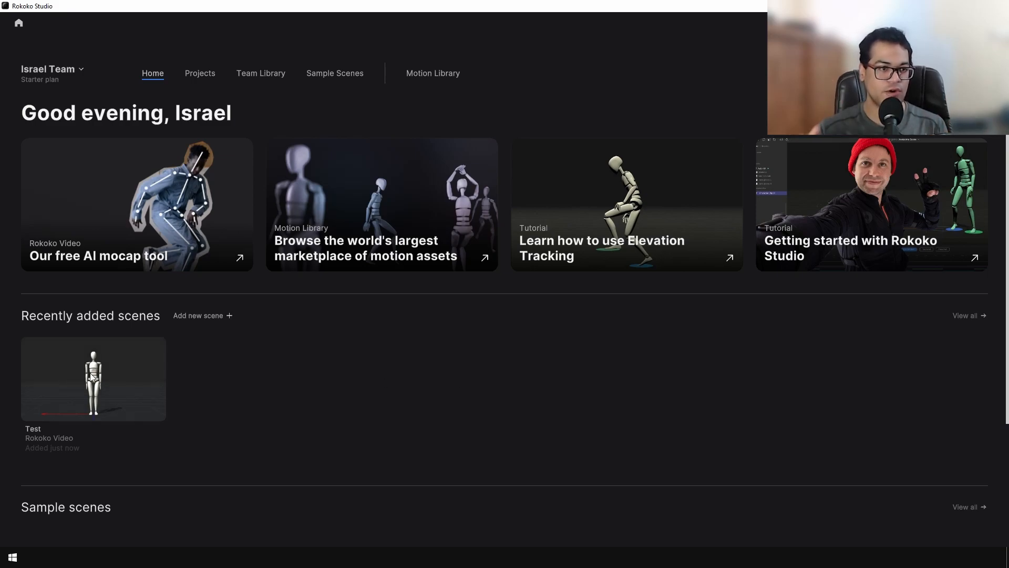
mouse_move(129, 367)
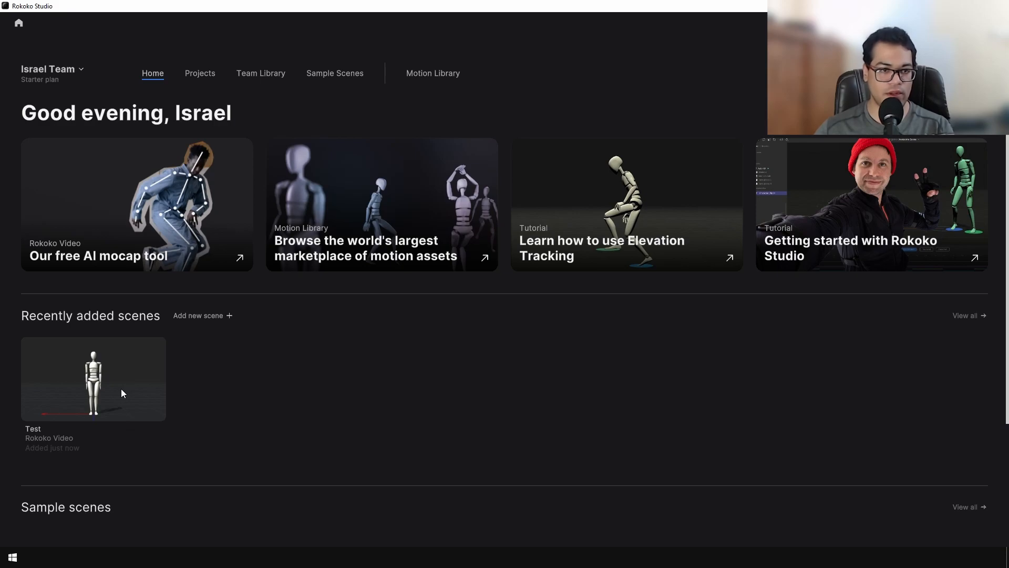
Step: Open the Test scene and view/edit the New Recording 1 clip with its 18.75-second timeline
double_click(93, 379)
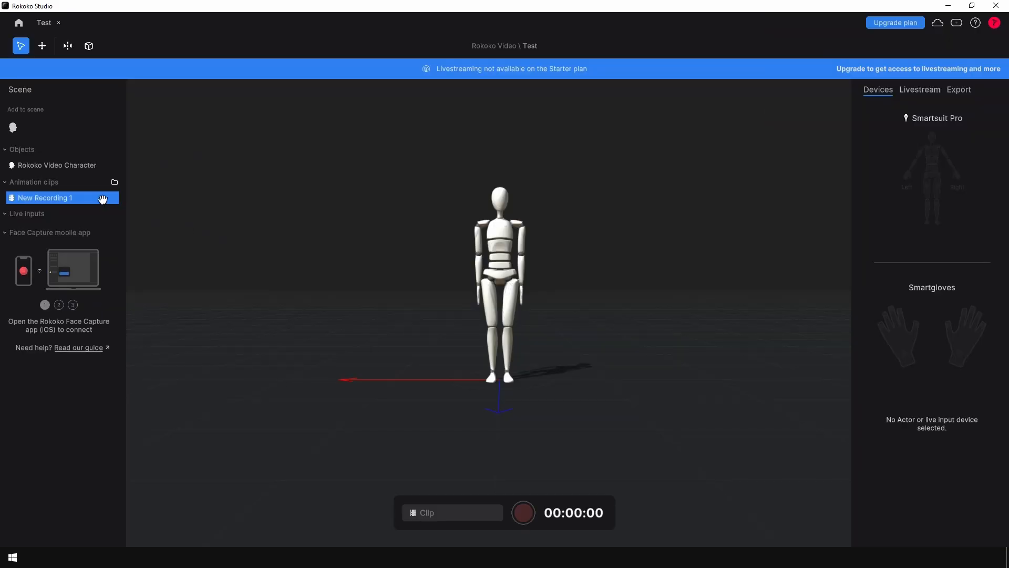
right_click(60, 198)
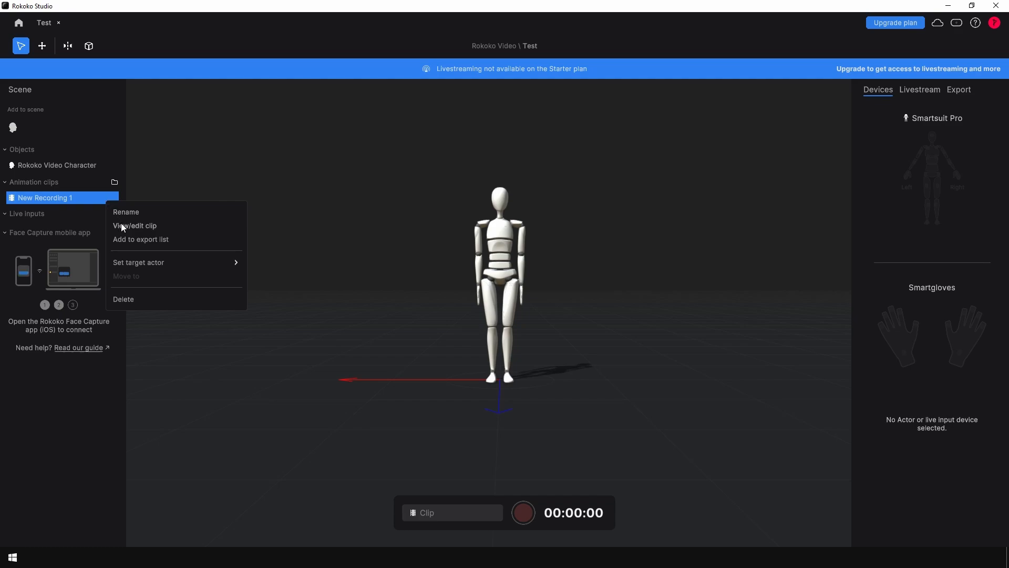
left_click(134, 226)
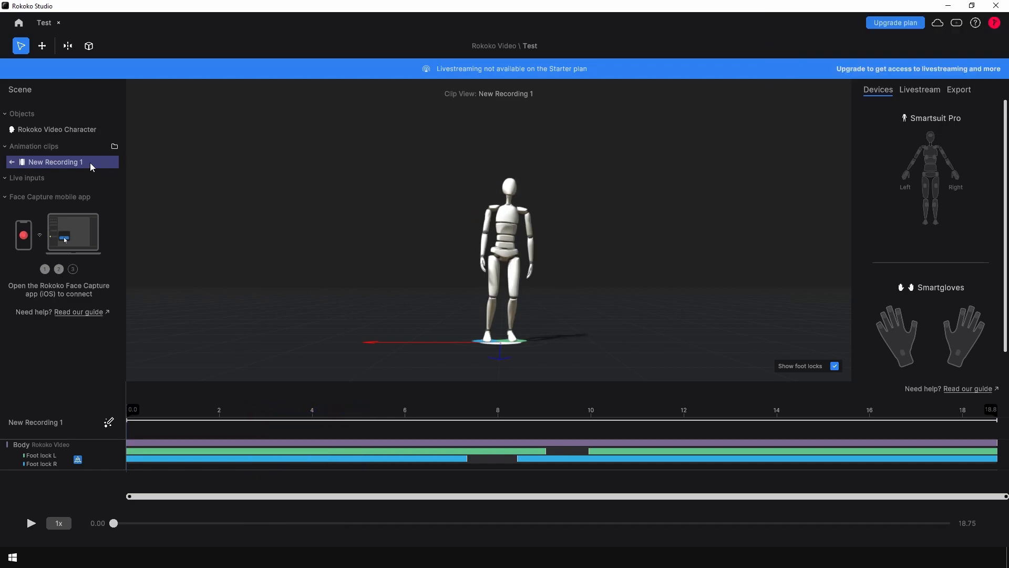
right_click(55, 161)
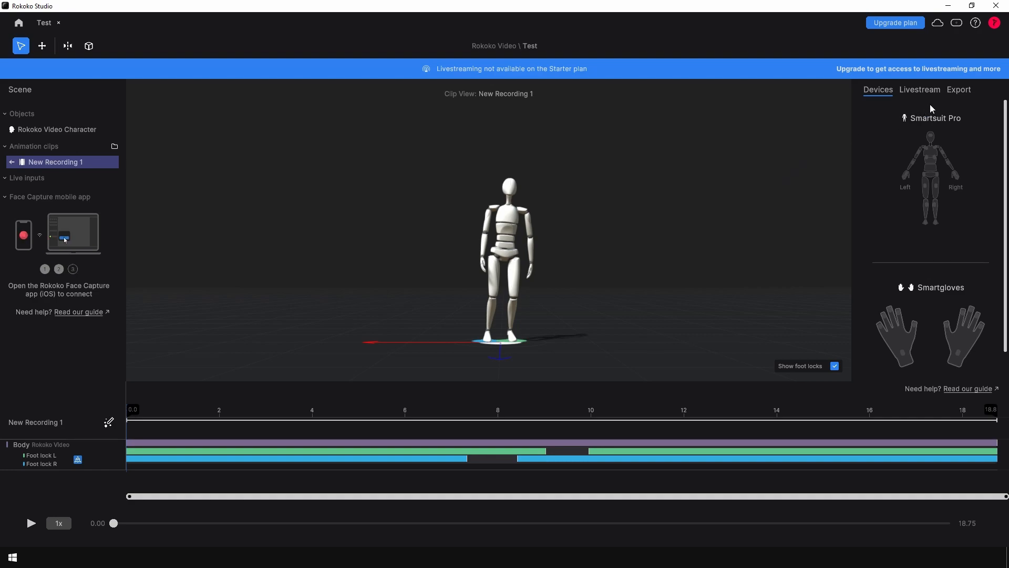
Step: Export the clip as FBX with the Mixamo skeleton preset and reference pose included
left_click(958, 89)
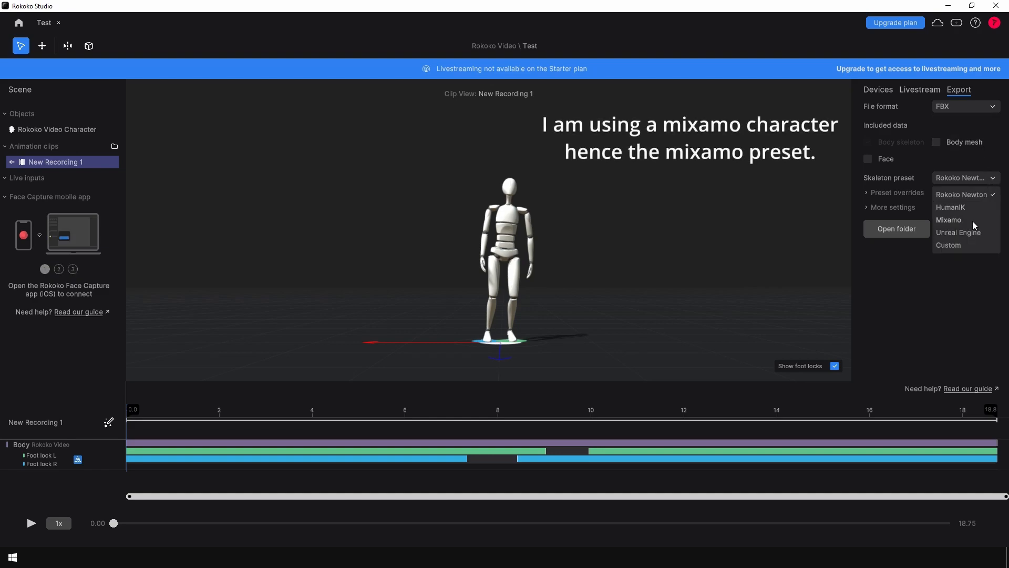
left_click(948, 220)
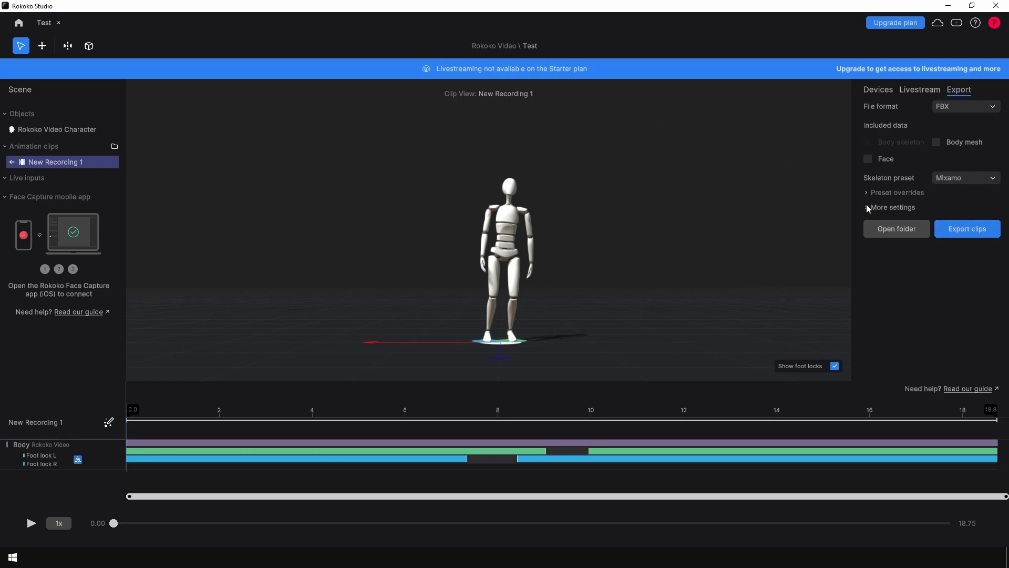
left_click(892, 207)
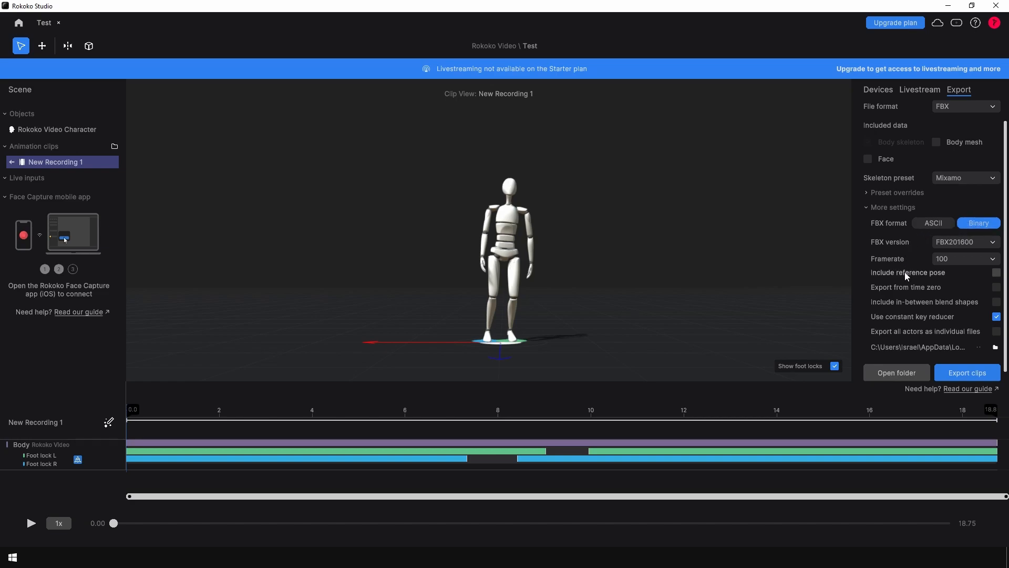
left_click(996, 272)
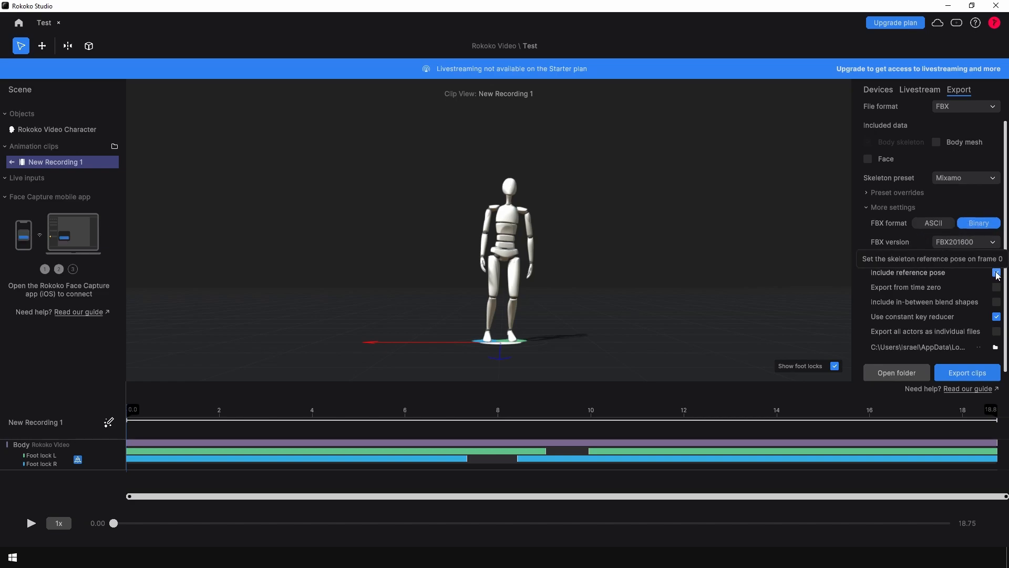
left_click(995, 272)
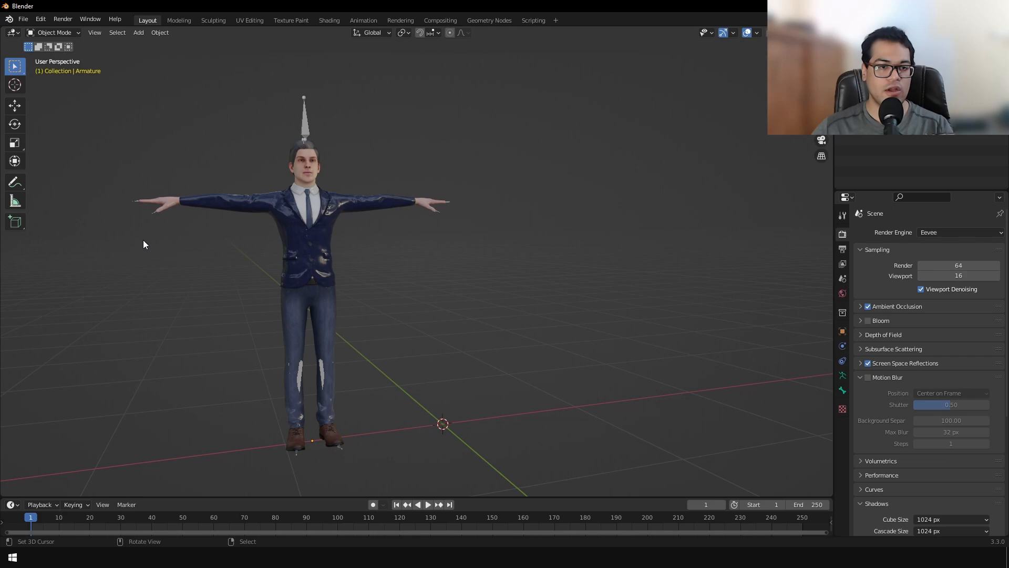
Step: Import New_Recording_1.fbx with its animation and armature options so the skeleton stands beside the character
left_click(23, 19)
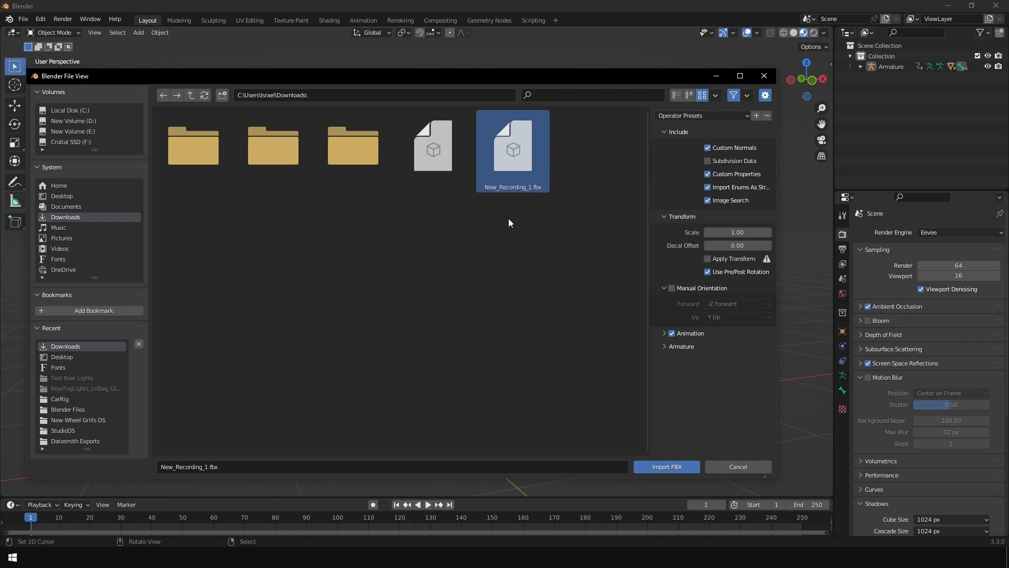
left_click(665, 333)
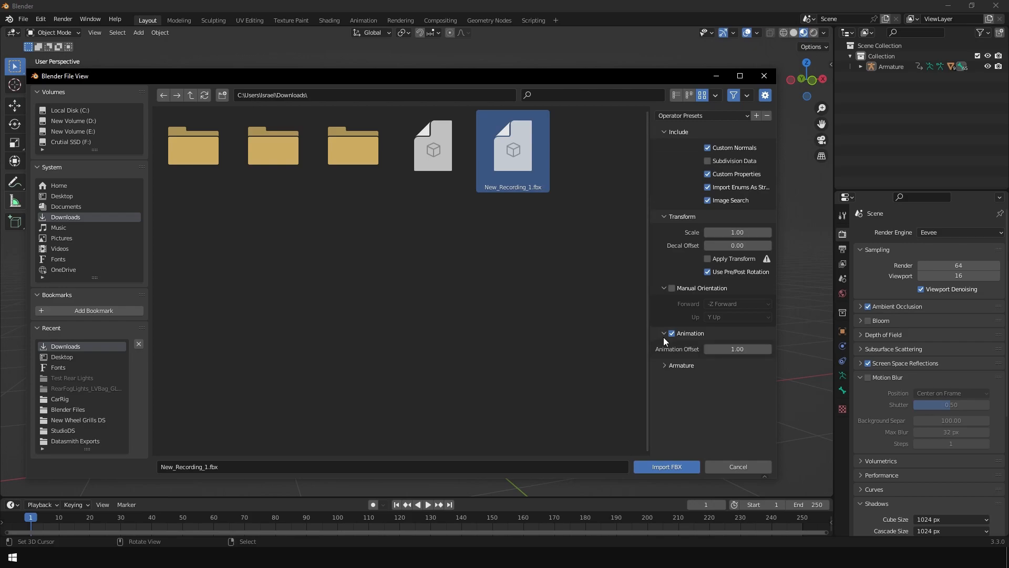
left_click(680, 364)
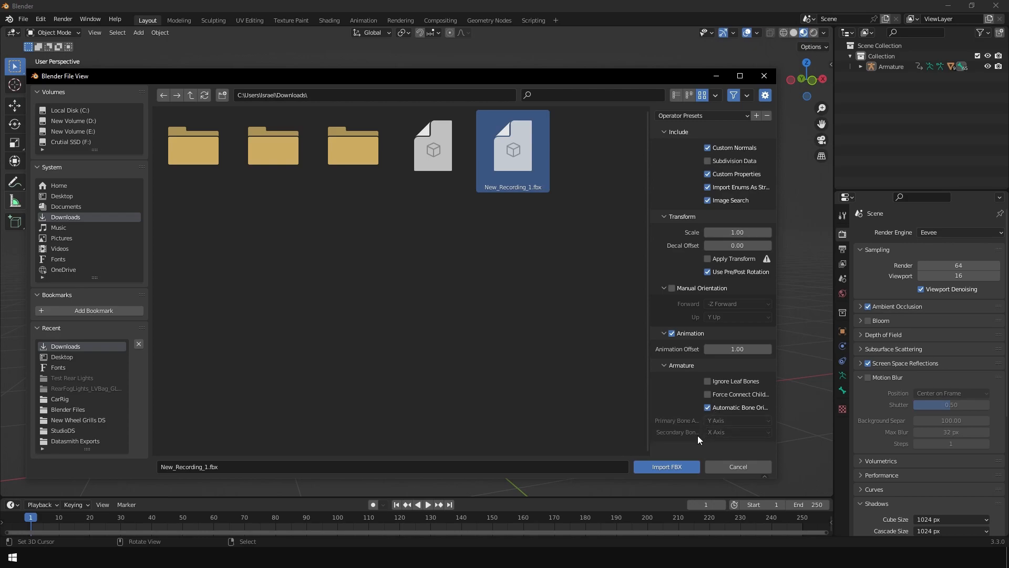
left_click(666, 466)
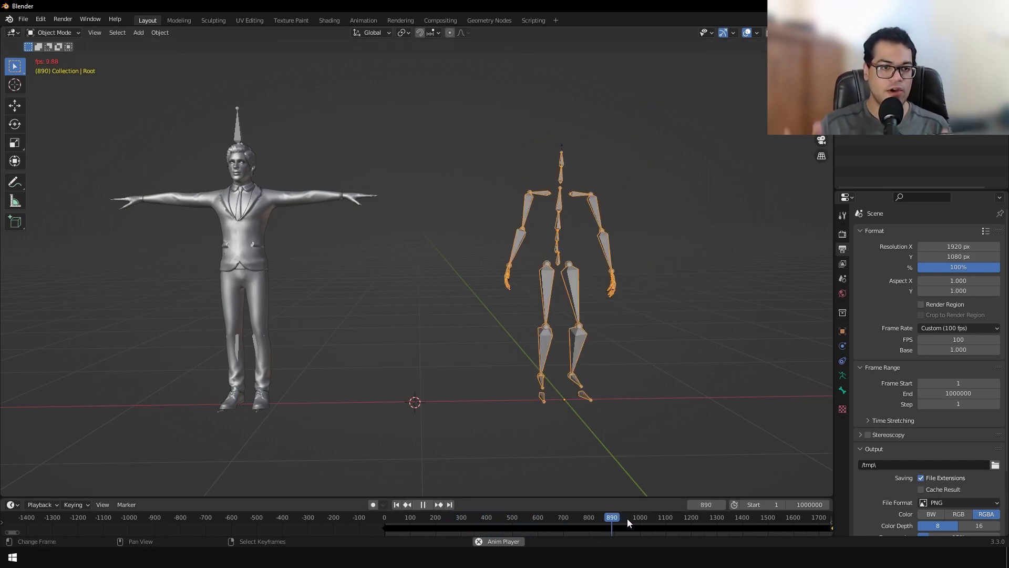
Step: Set retargeting Source to Root and Target to Armature, build the bone list, and use the Current pose
left_click_drag(612, 517, 734, 517)
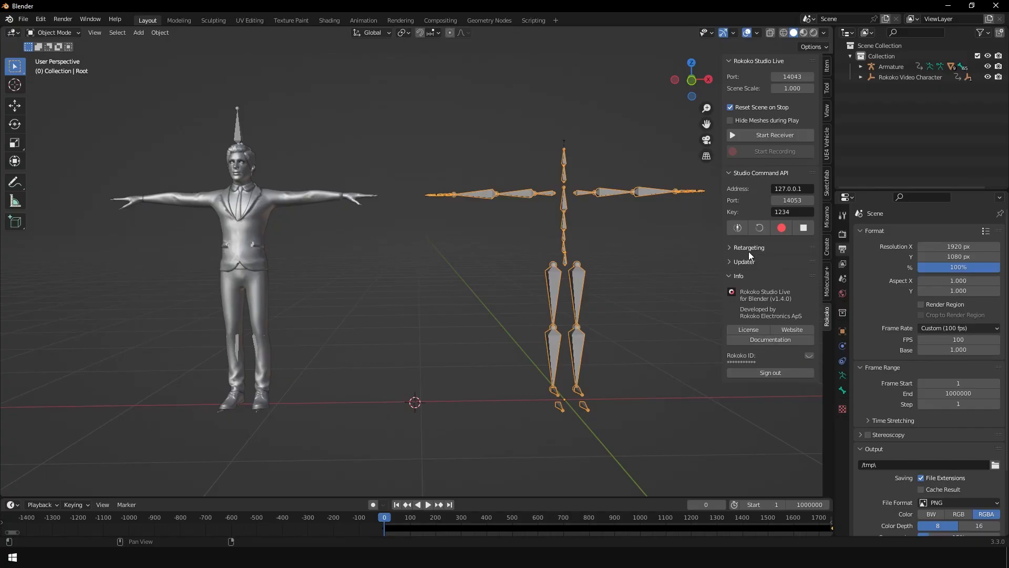
left_click(749, 247)
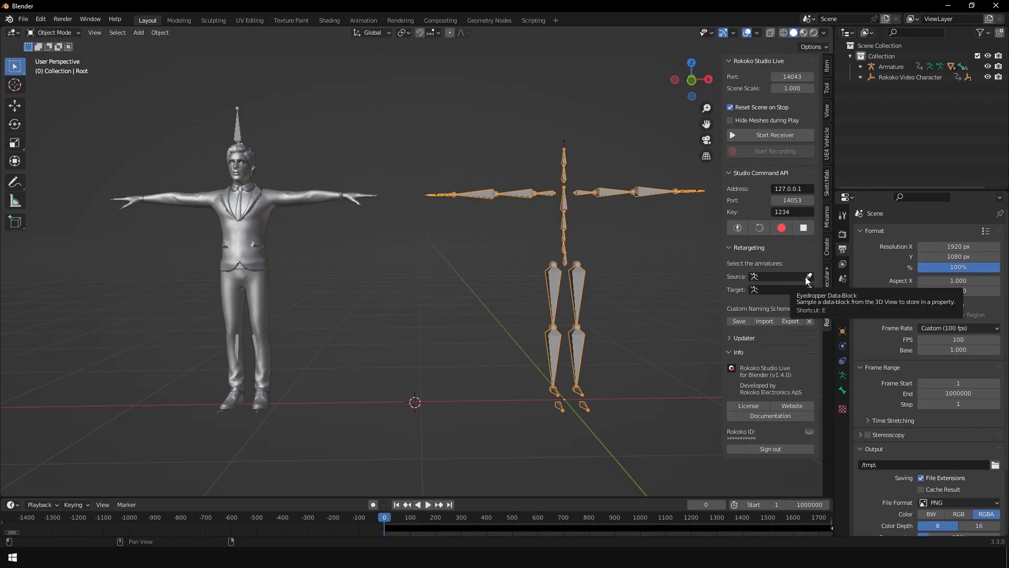
left_click(808, 276)
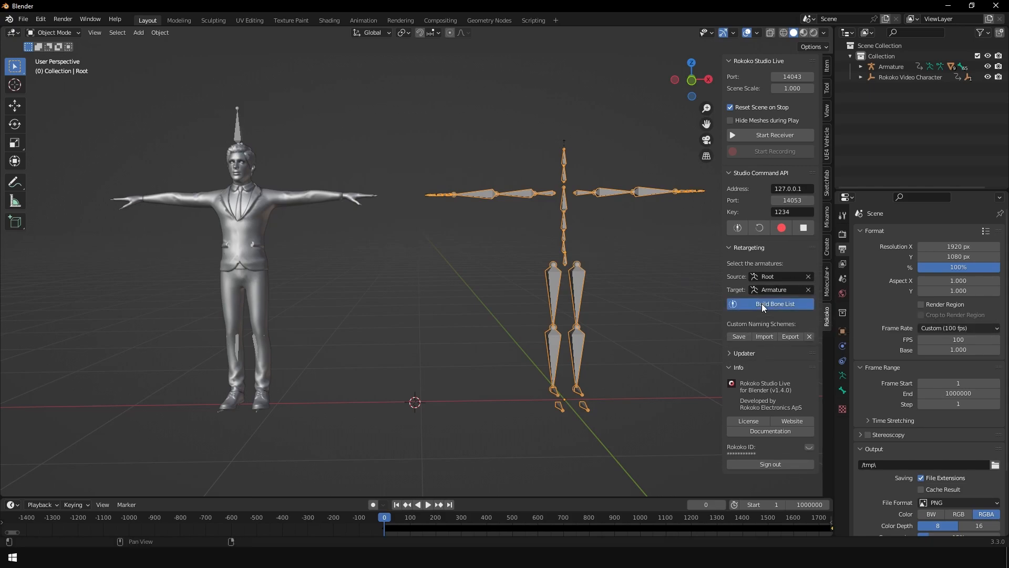
left_click(774, 303)
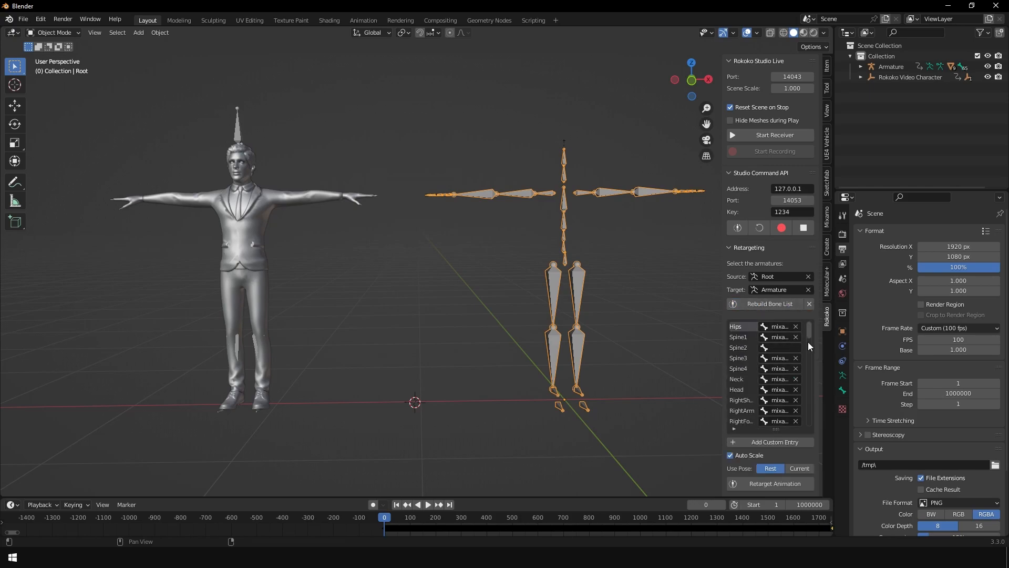
scroll("down", 3)
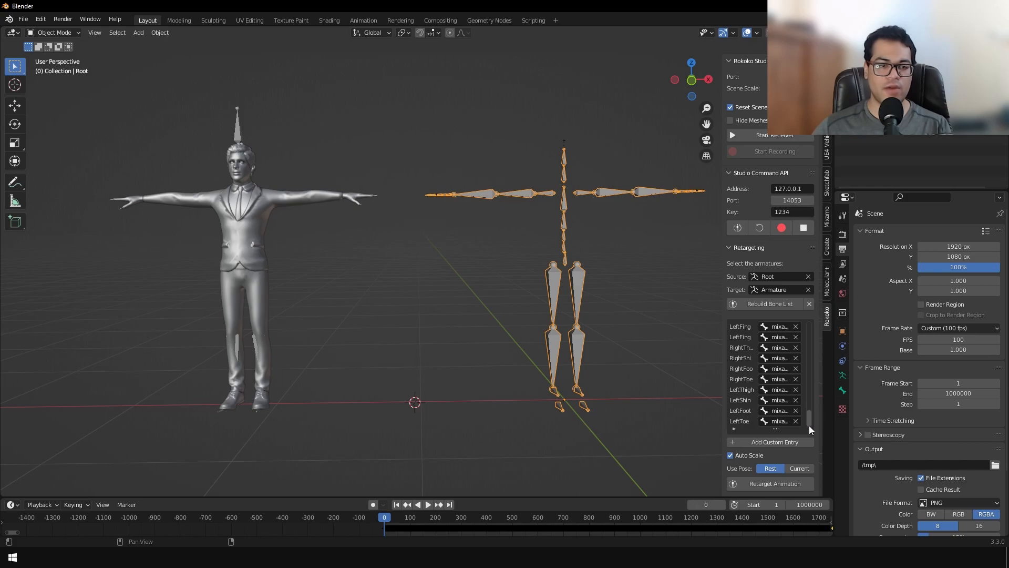
left_click(799, 468)
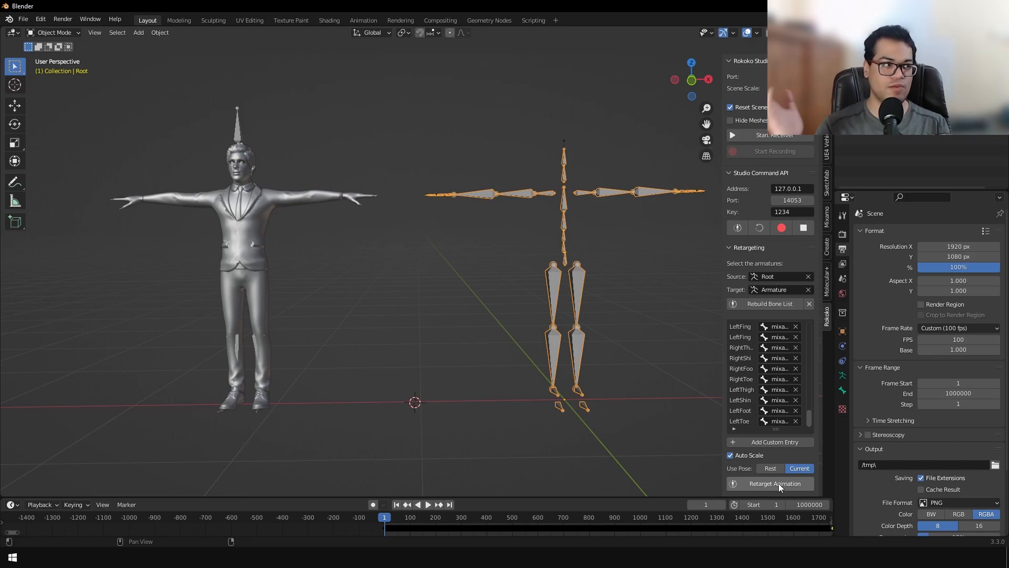
Step: Retarget the animation onto the suited character and watch it move alongside the skeleton
left_click(774, 483)
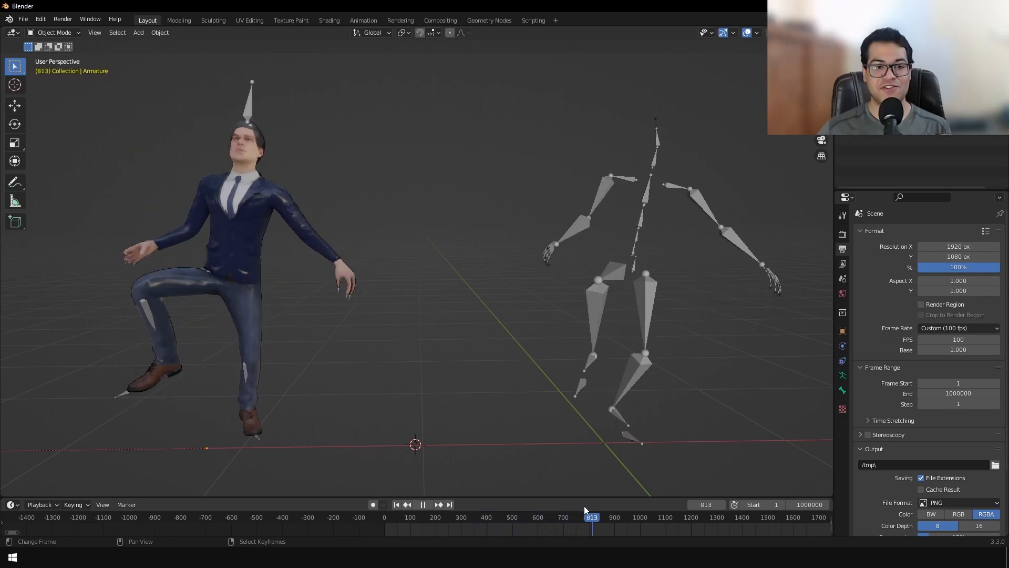
left_click_drag(590, 516, 608, 516)
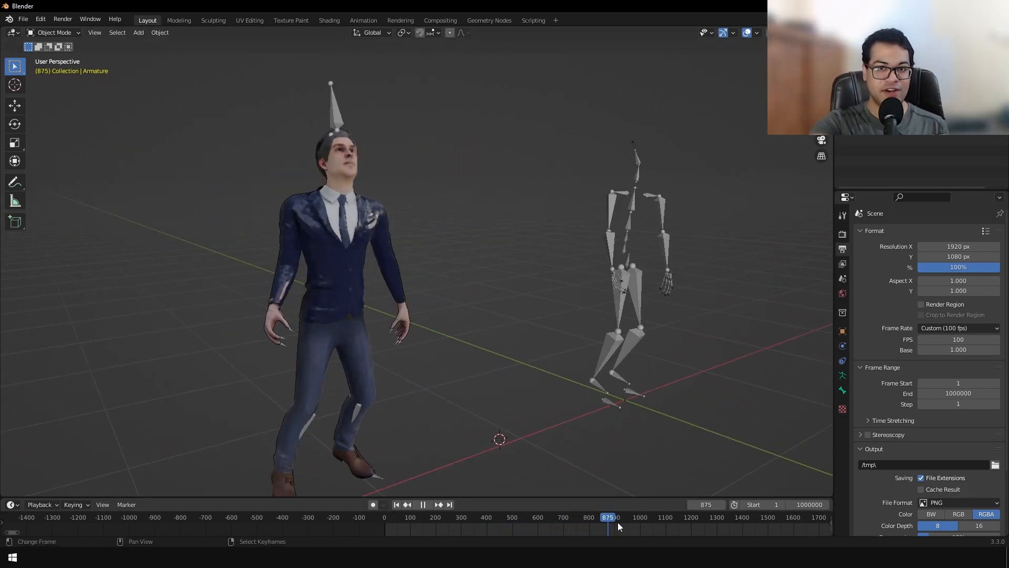